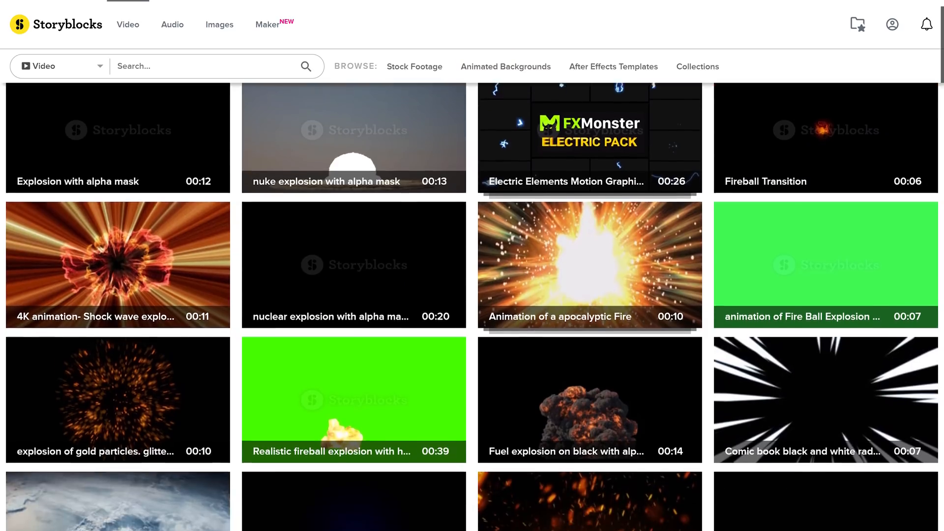
Browse past the explosion clips and After Effects templates to the Storyblocks music library.
scroll(down, 3)
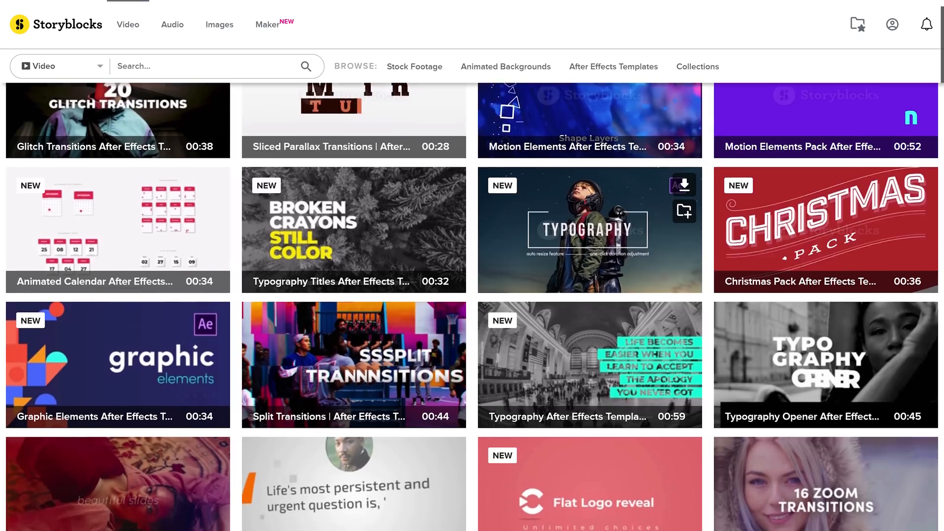
scroll(down, 3)
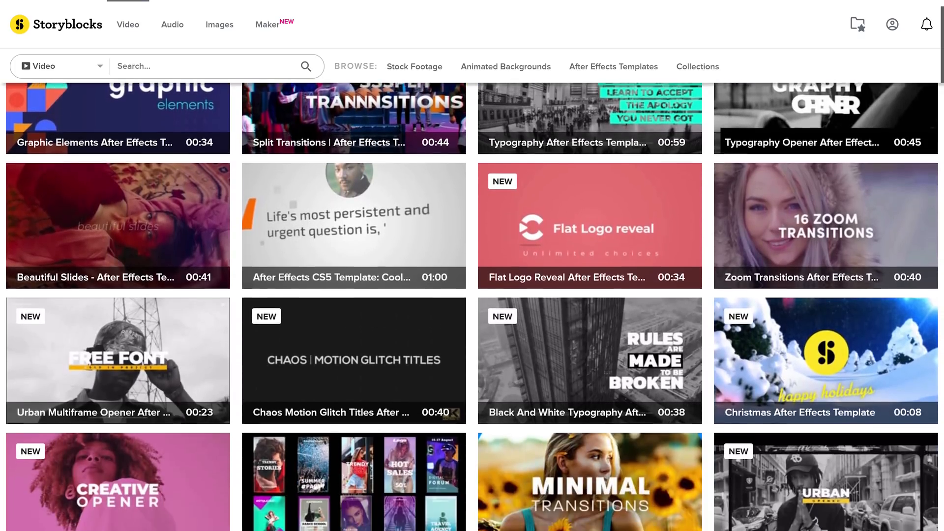
click(172, 24)
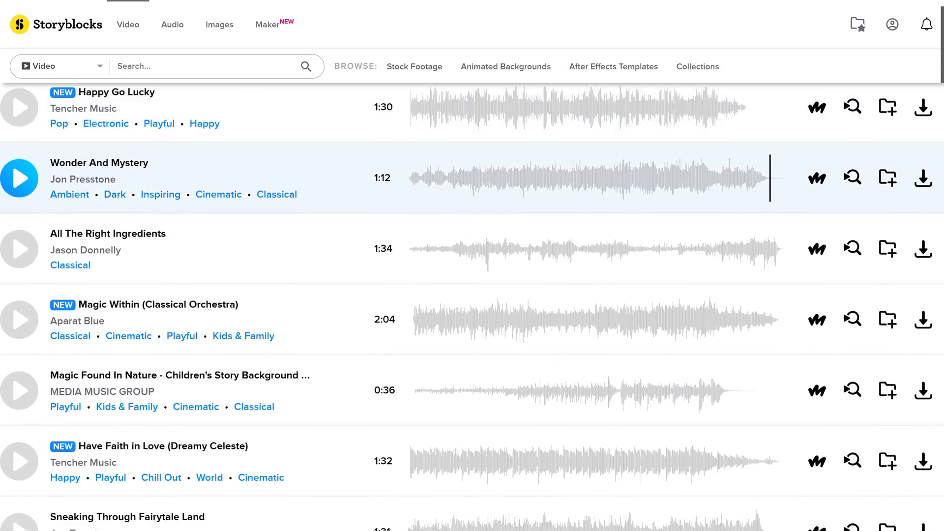
scroll(down, 3)
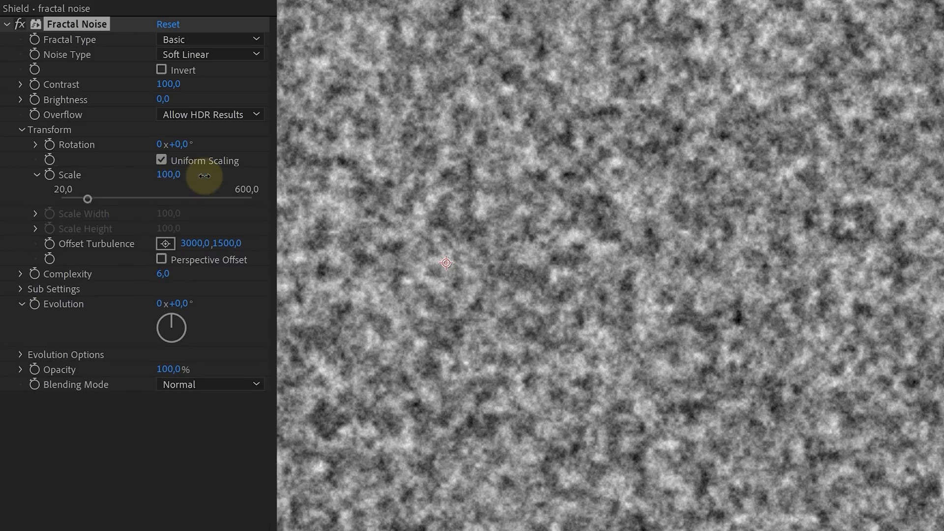
Raise Fractal Noise Scale to about 764 and tint the clouds with blue for the white tones.
drag(87, 199, 246, 198)
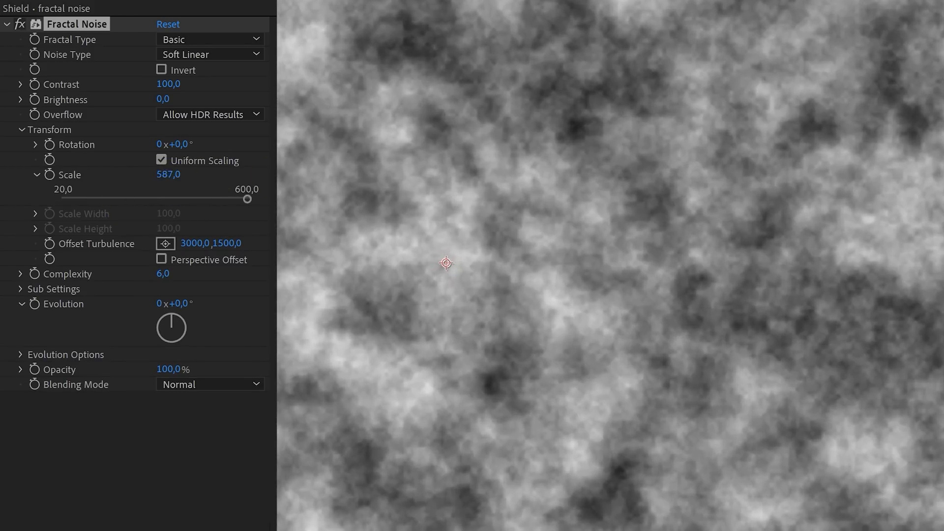
drag(247, 198, 256, 199)
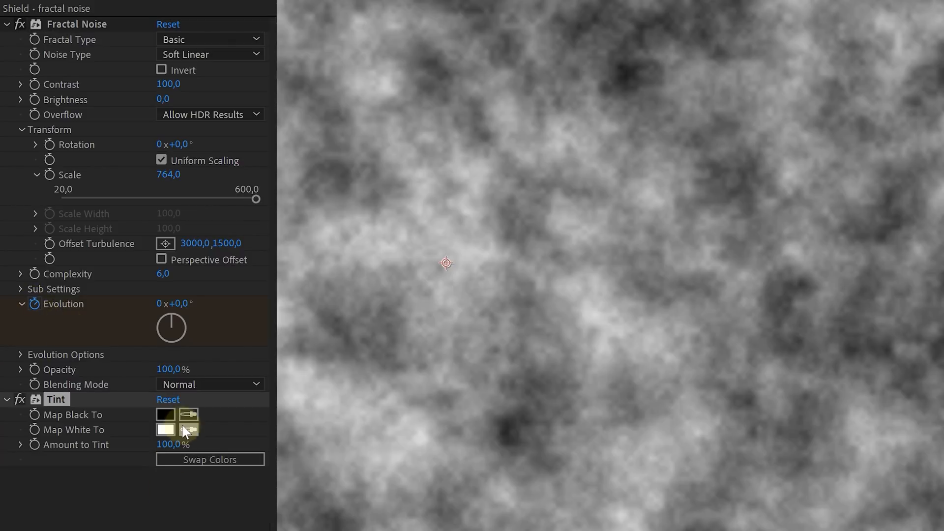
click(165, 414)
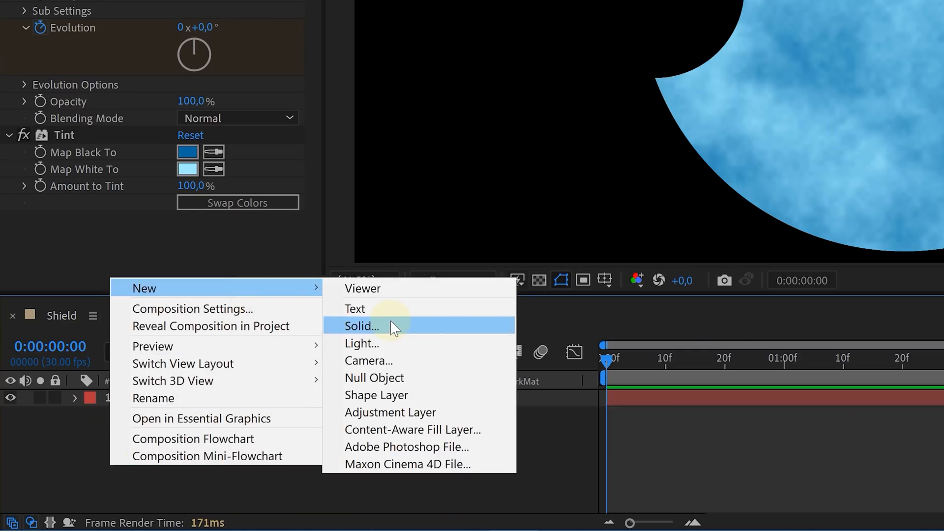
Create the Lines solid and set Polar Coordinates to Rect to Polar so the stripes become radial spokes.
click(361, 326)
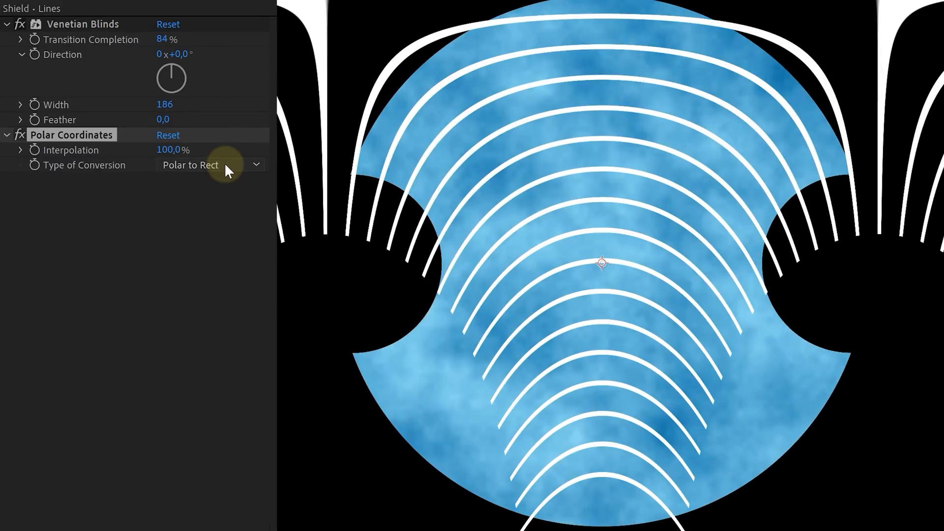
click(210, 165)
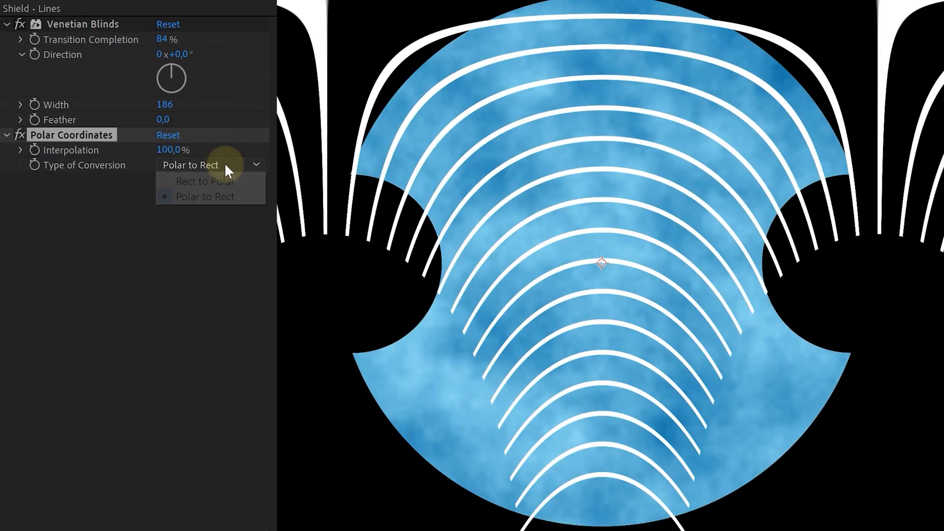
click(205, 180)
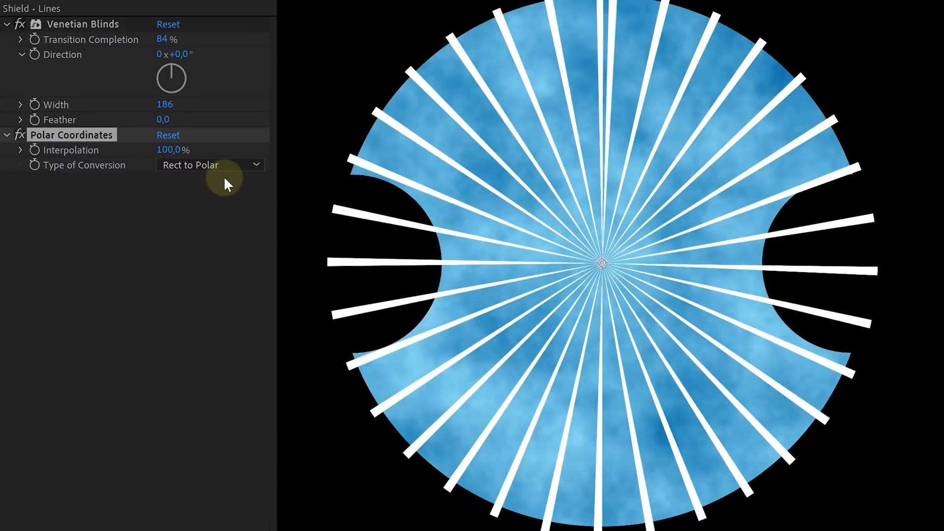
mouse_move(656, 301)
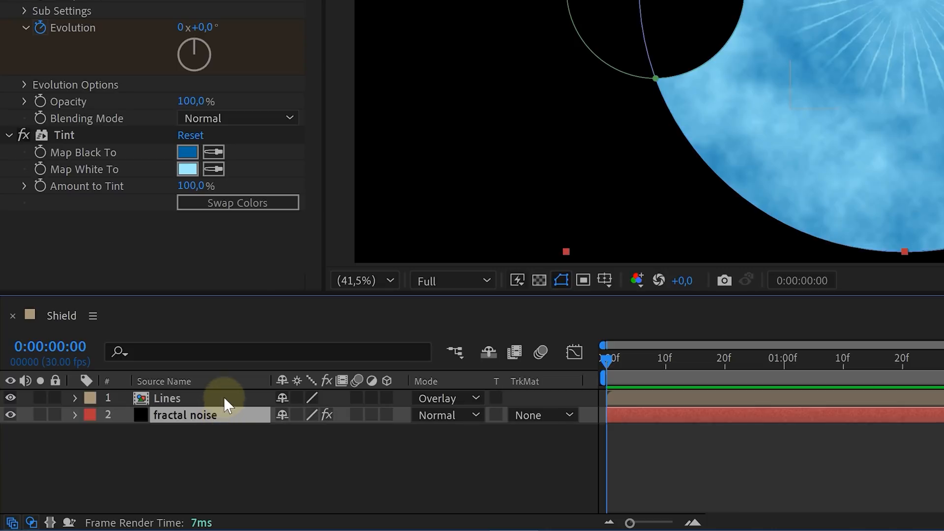
Pre-compose the Lines and fractal noise layers into one nested composition.
right_click(224, 400)
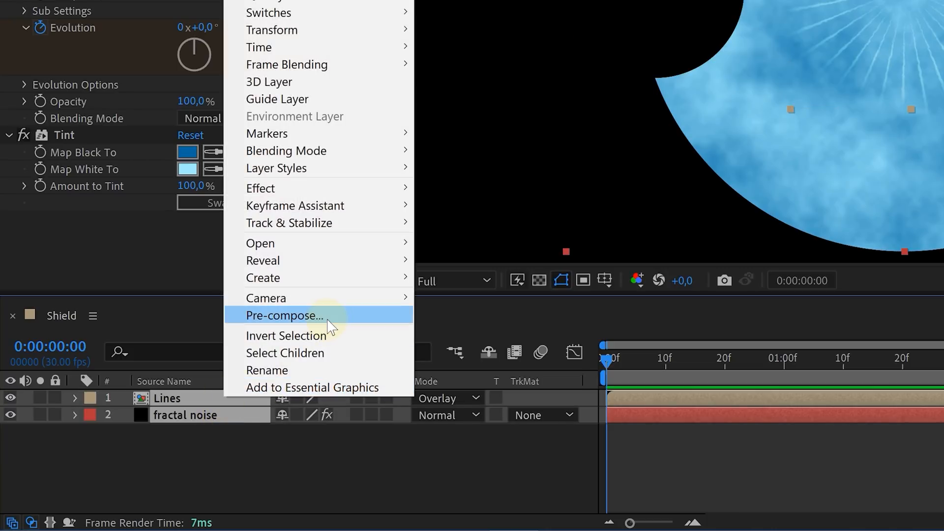
click(284, 315)
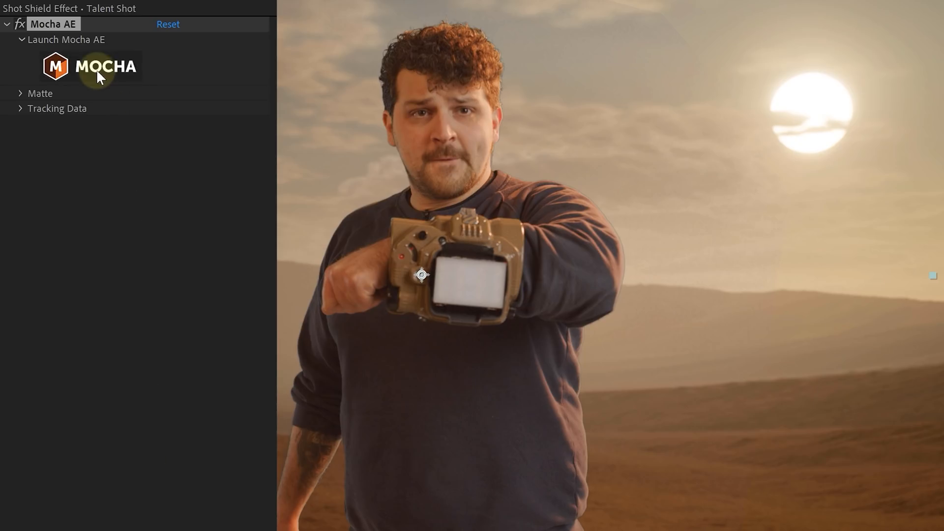
Launch Mocha AE from the Talent Shot layer's effect to track the wrist device.
click(88, 67)
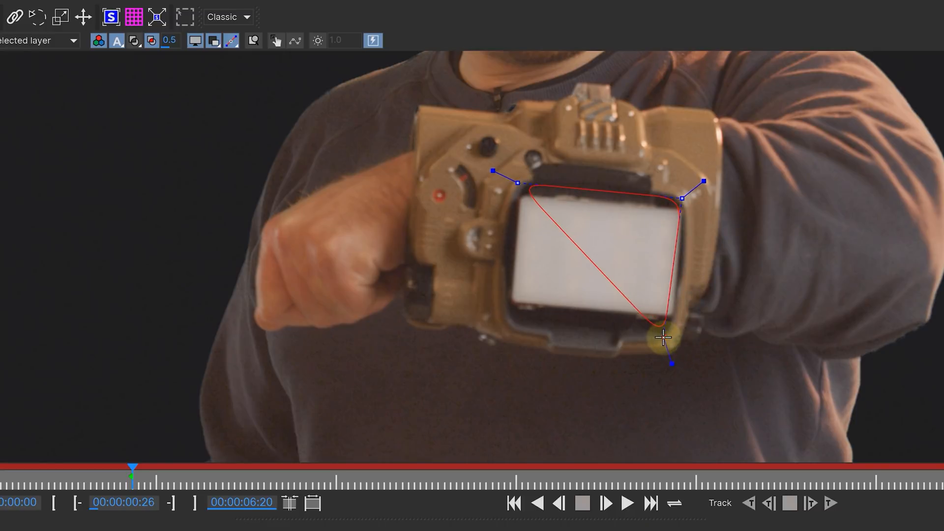
Reshape the X-spline outline to fit the wrist device screen.
drag(666, 337, 499, 334)
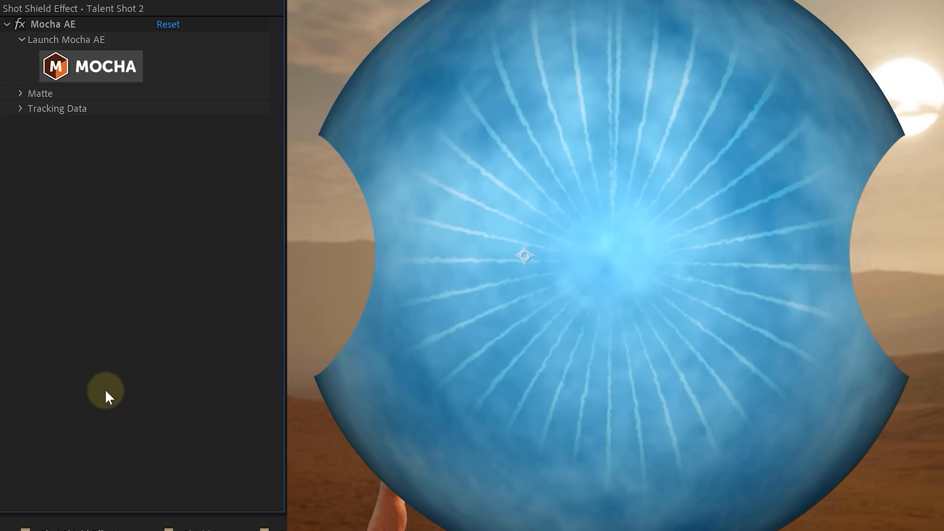
Create track data and export it to layer 1. Shield with Effects & Masks.
click(21, 108)
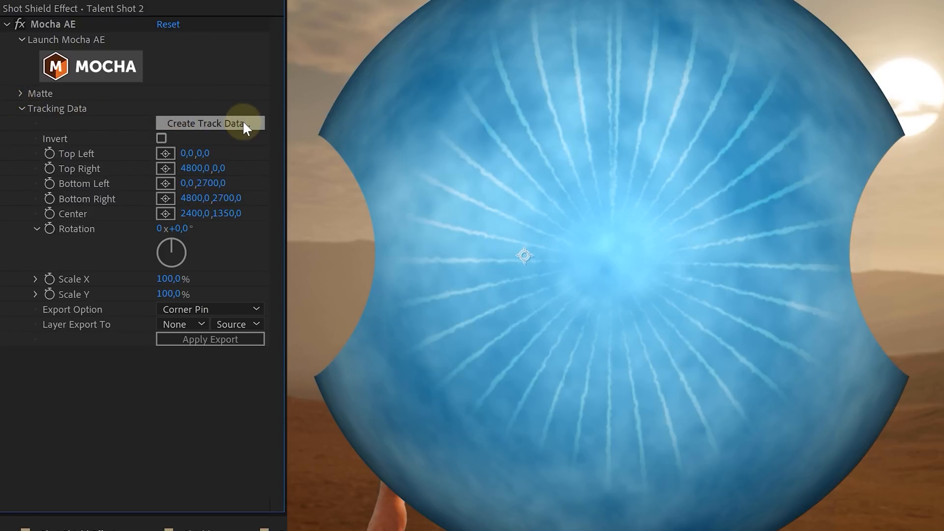
click(209, 123)
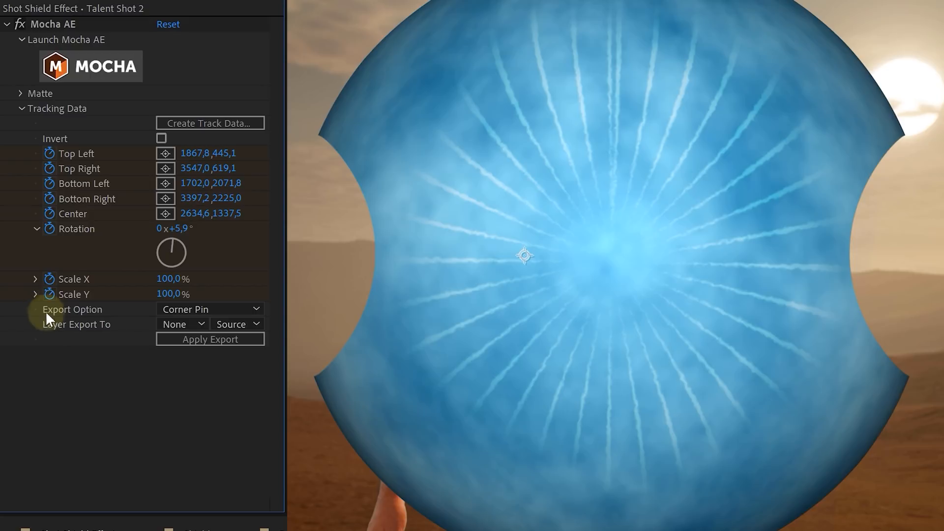
click(181, 324)
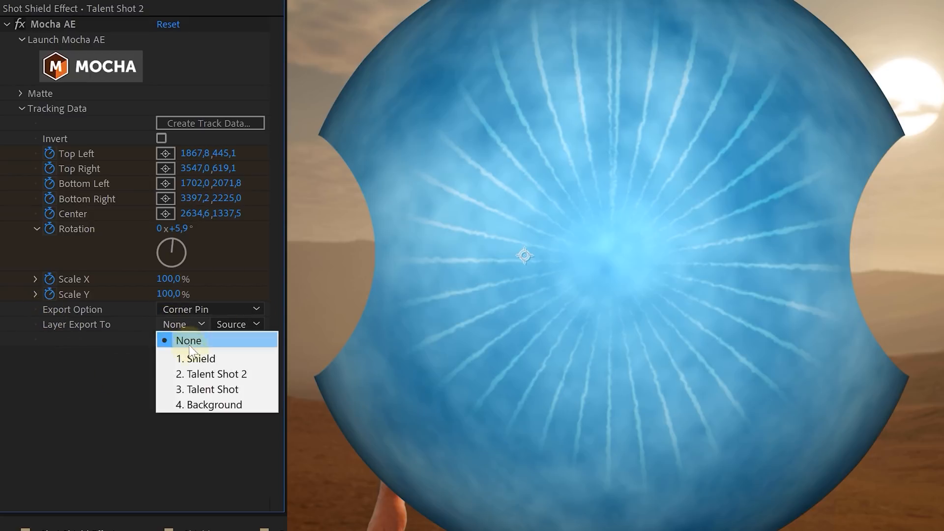
click(191, 358)
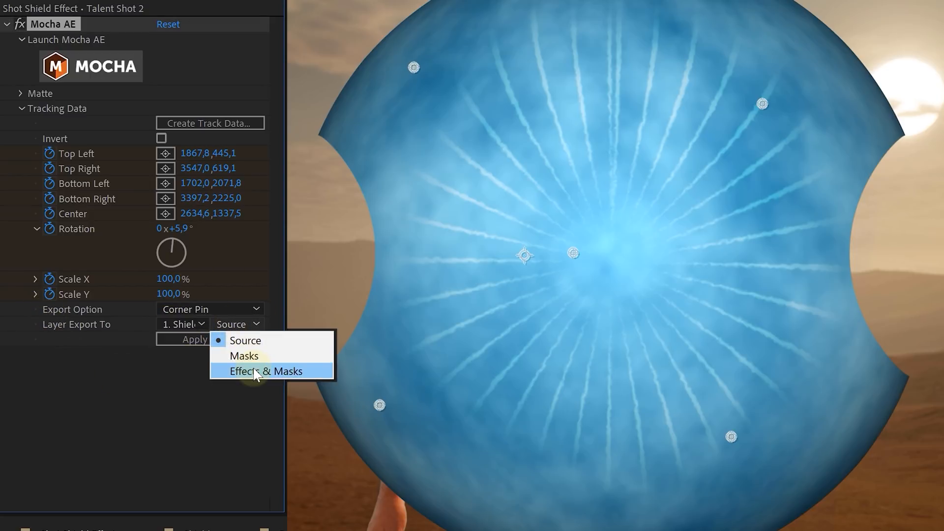
click(266, 371)
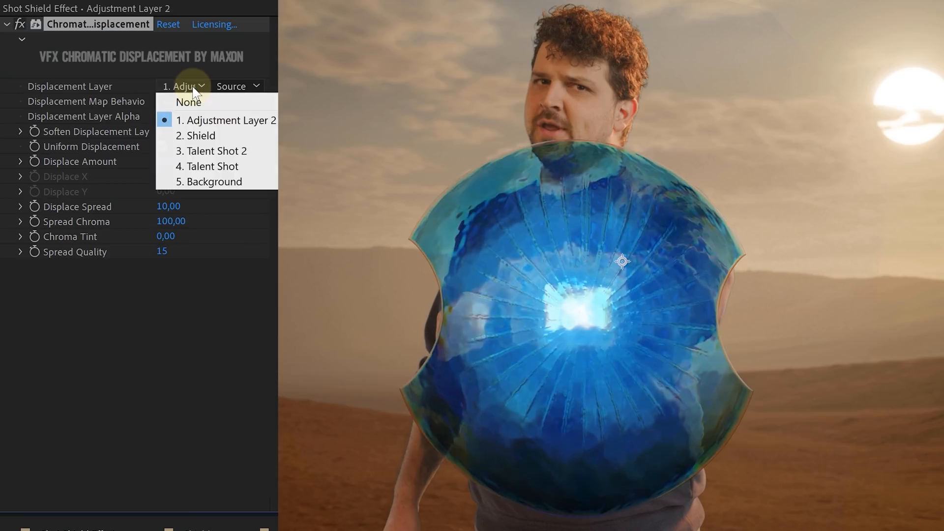
Set Chromatic Displacement's Displacement Layer to 2. Shield.
click(195, 135)
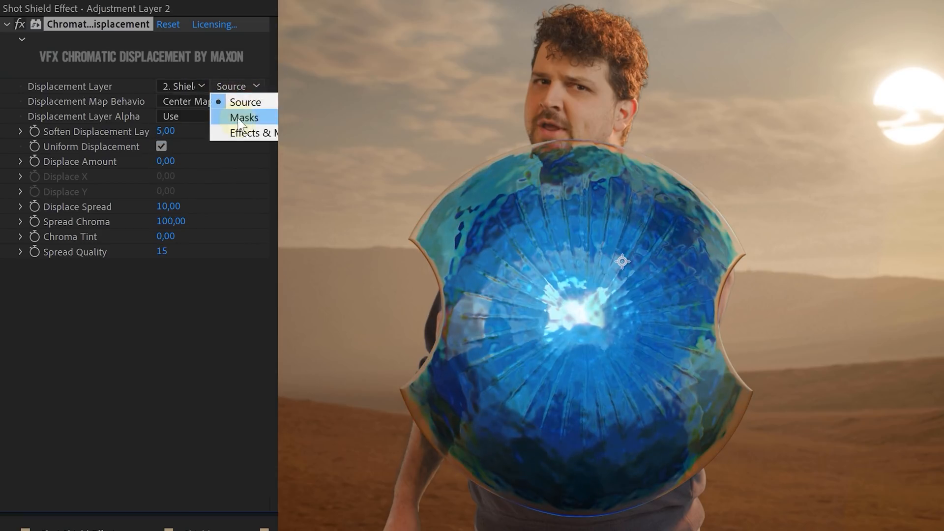